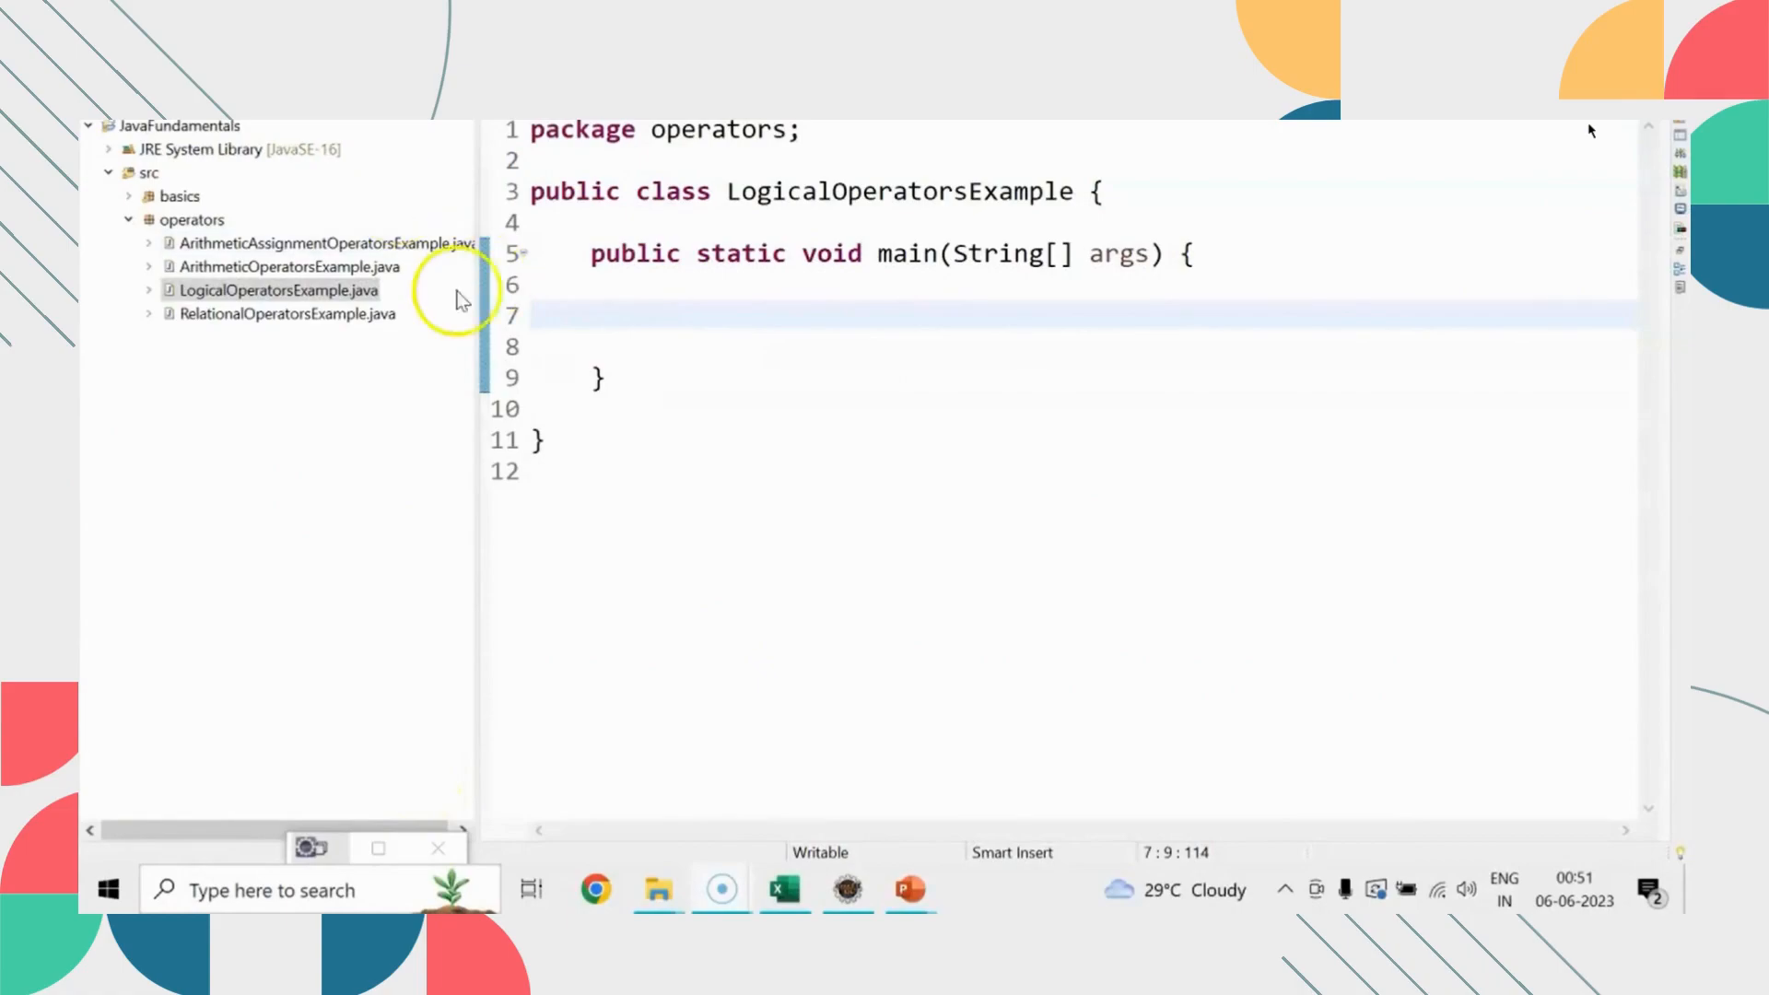
# - Declare boolean x = true and boolean y = false inside main, then start a sysout line
pyautogui.write('boolea')
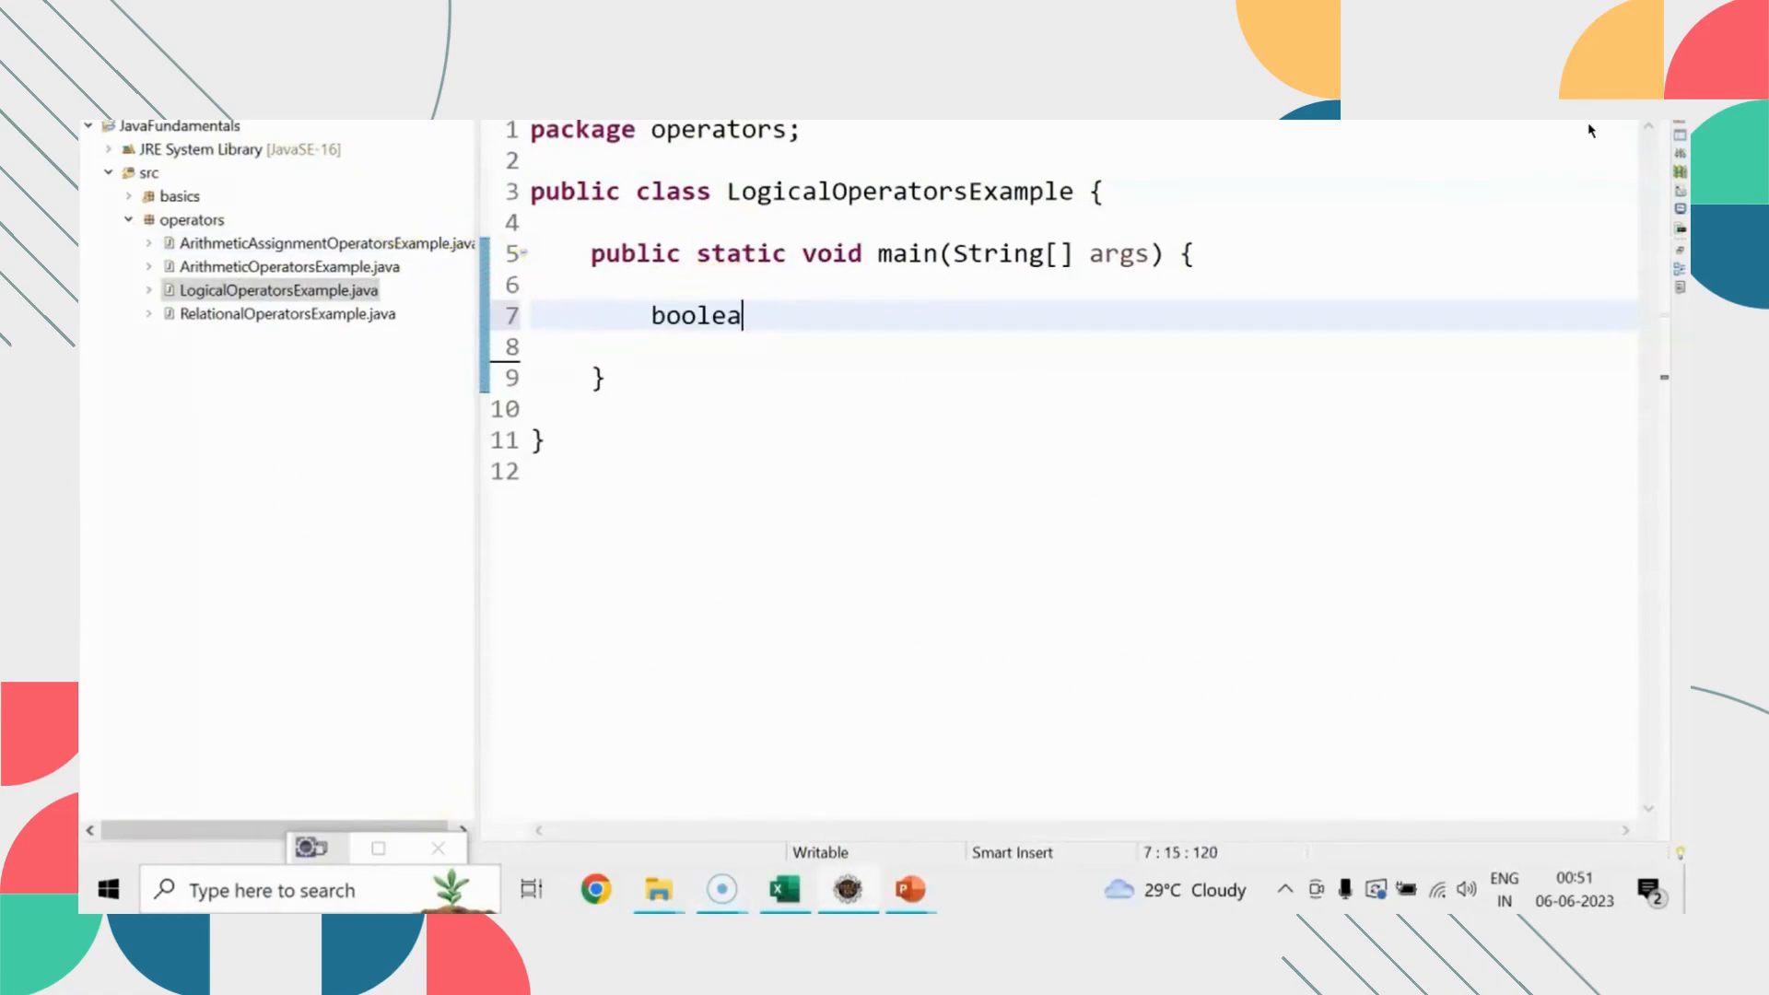
pyautogui.write('n x = true;')
pyautogui.click(1084, 347)
pyautogui.write('b')
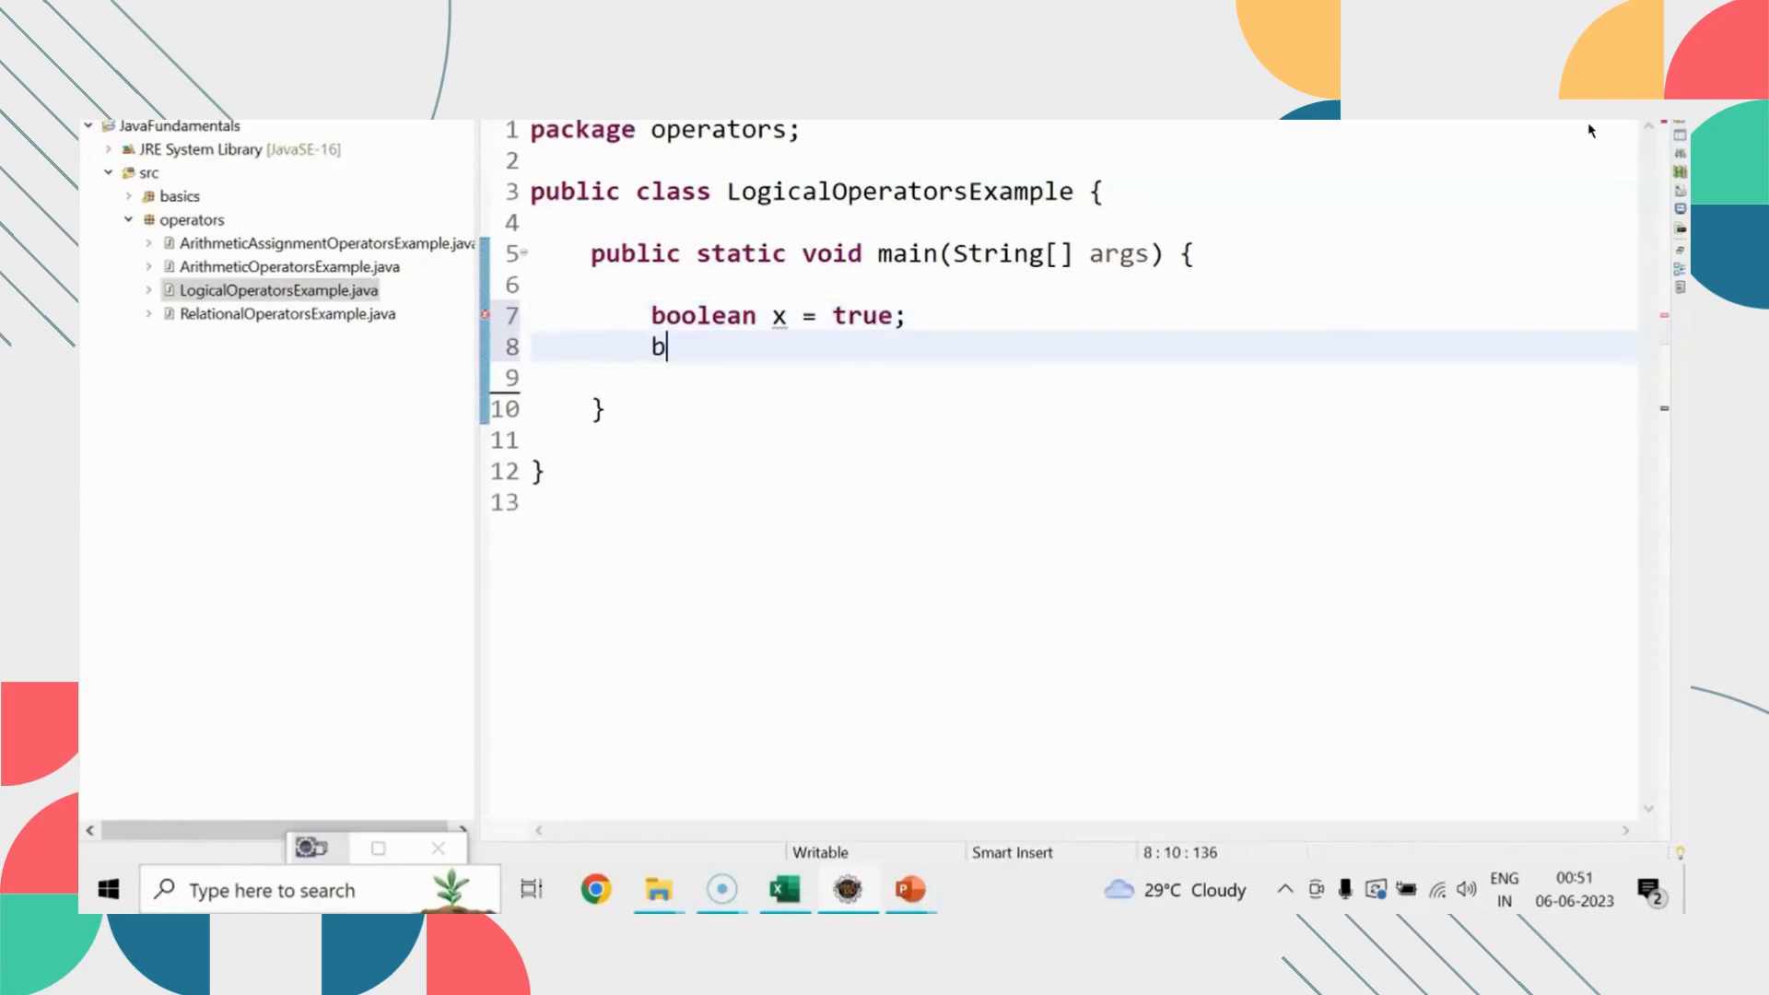
pyautogui.write('oolean y = false;')
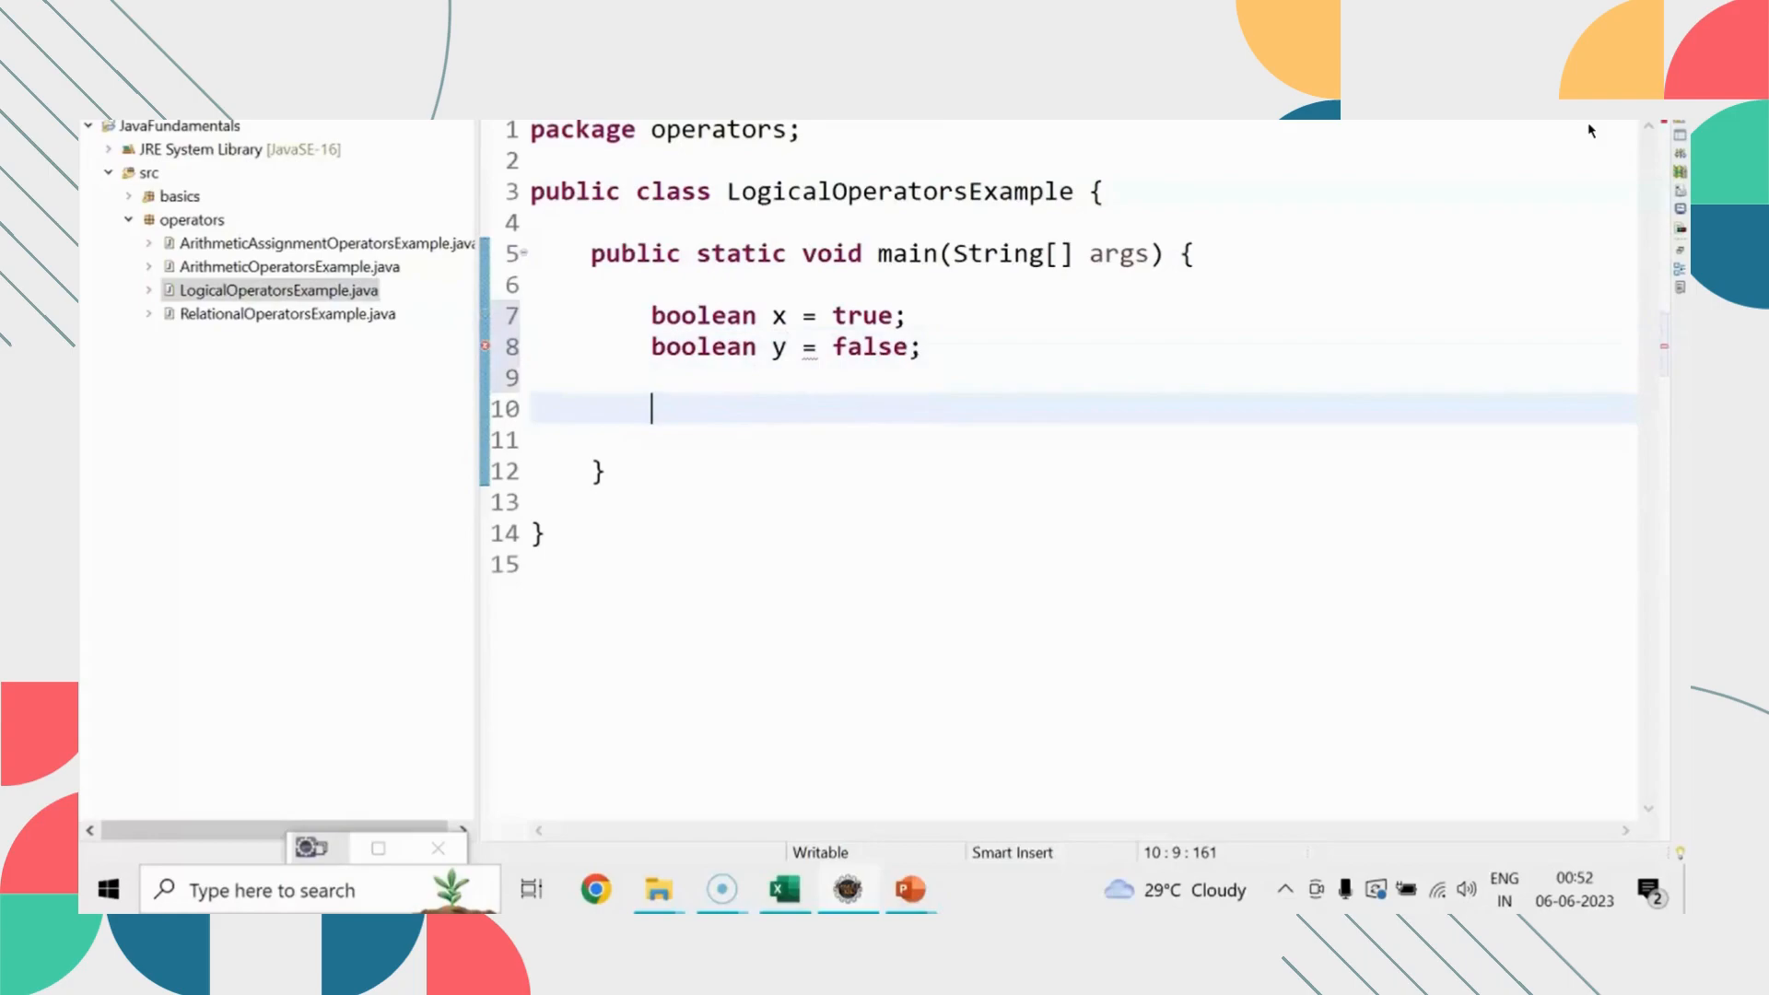
pyautogui.write('sysout')
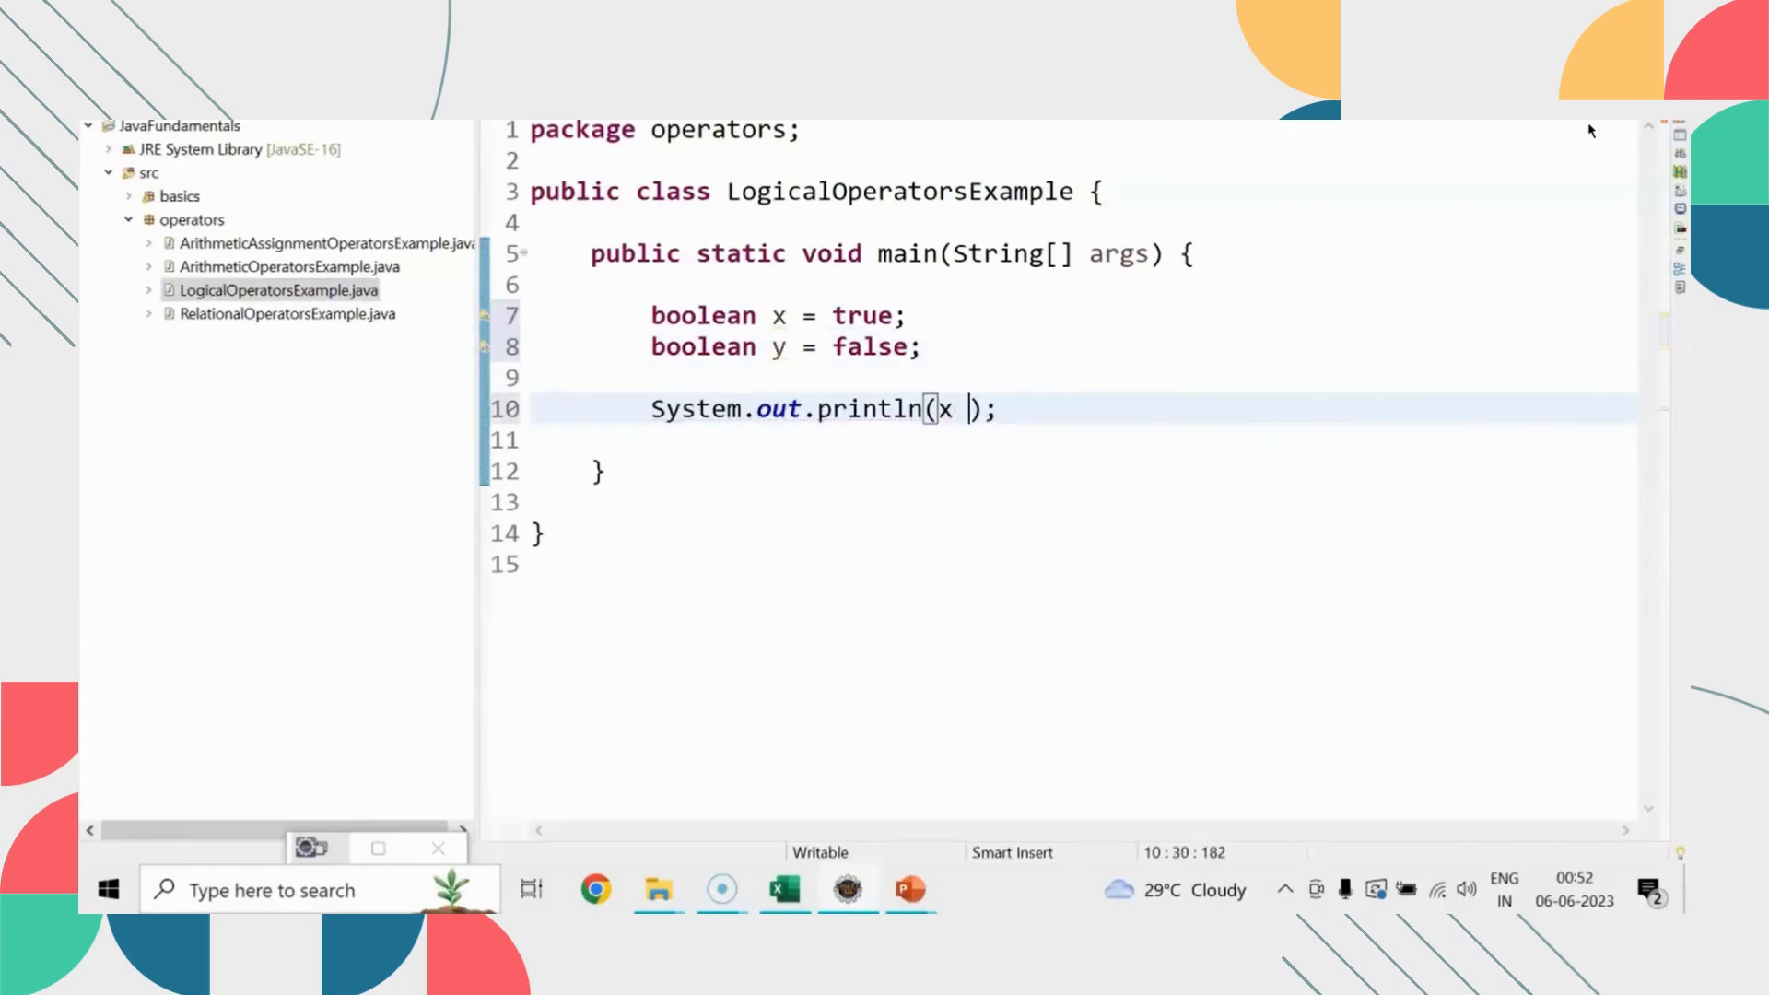
# - Add println statements printing x && y, x || y and !x
pyautogui.write('&& y')
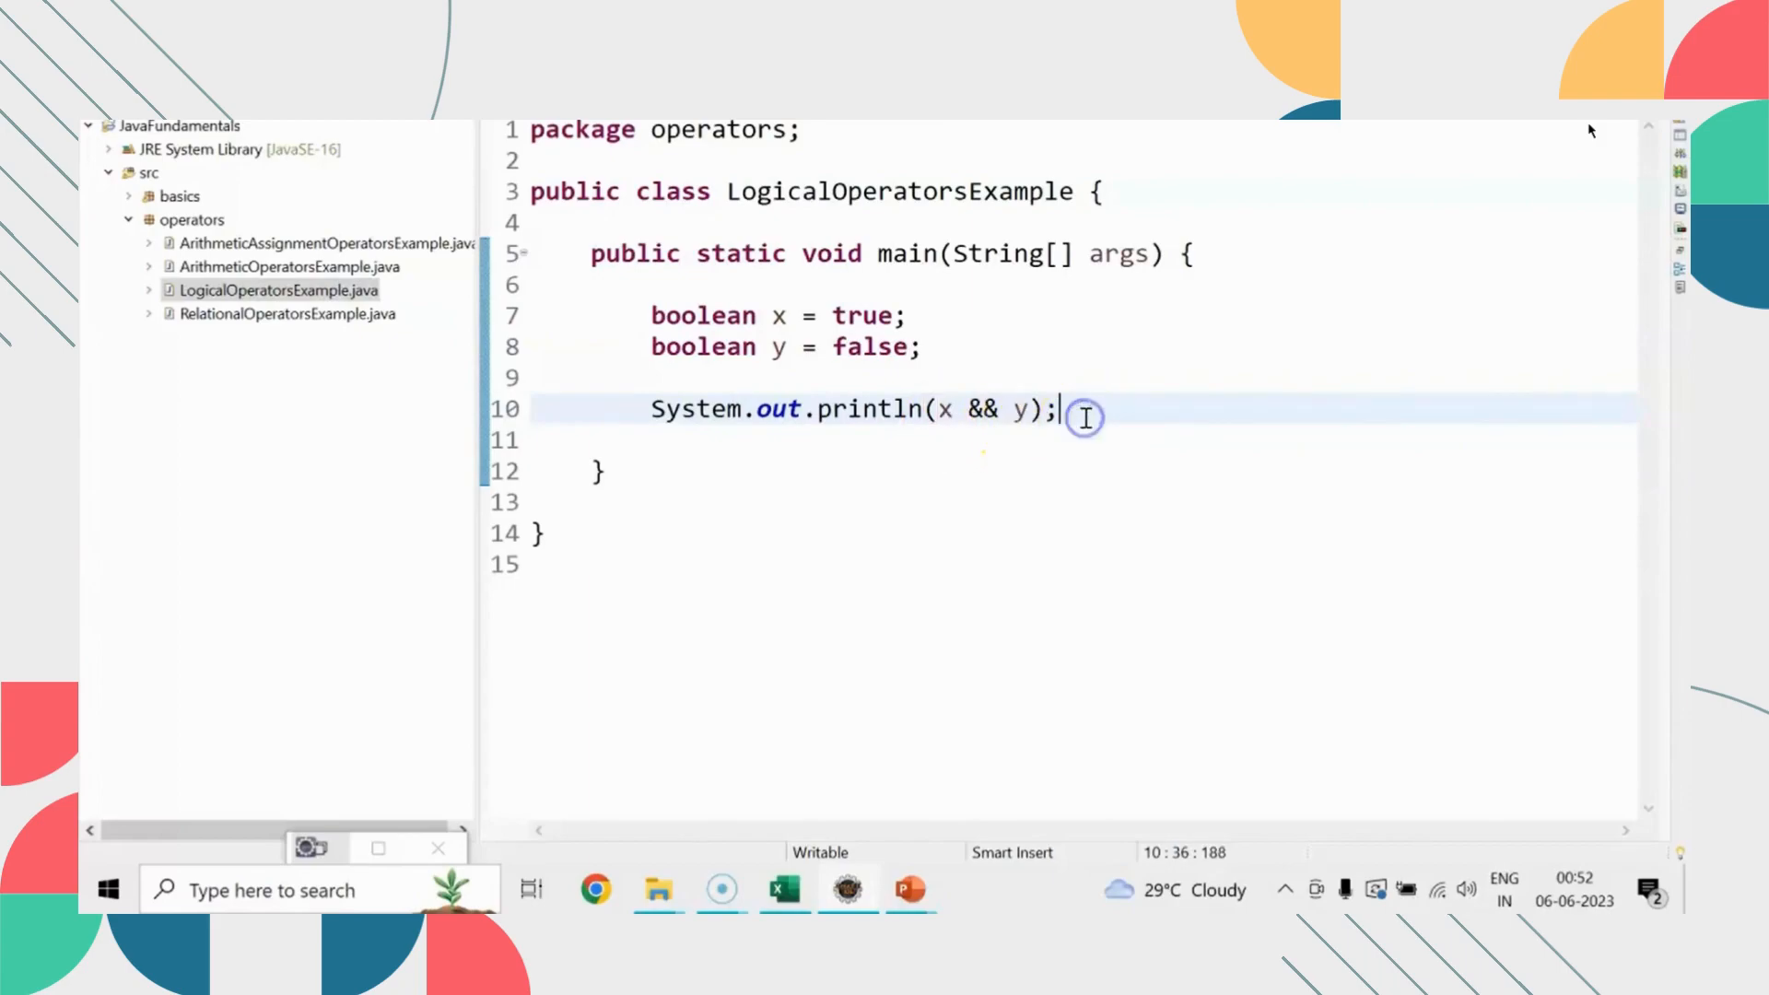
pyautogui.write('sysout')
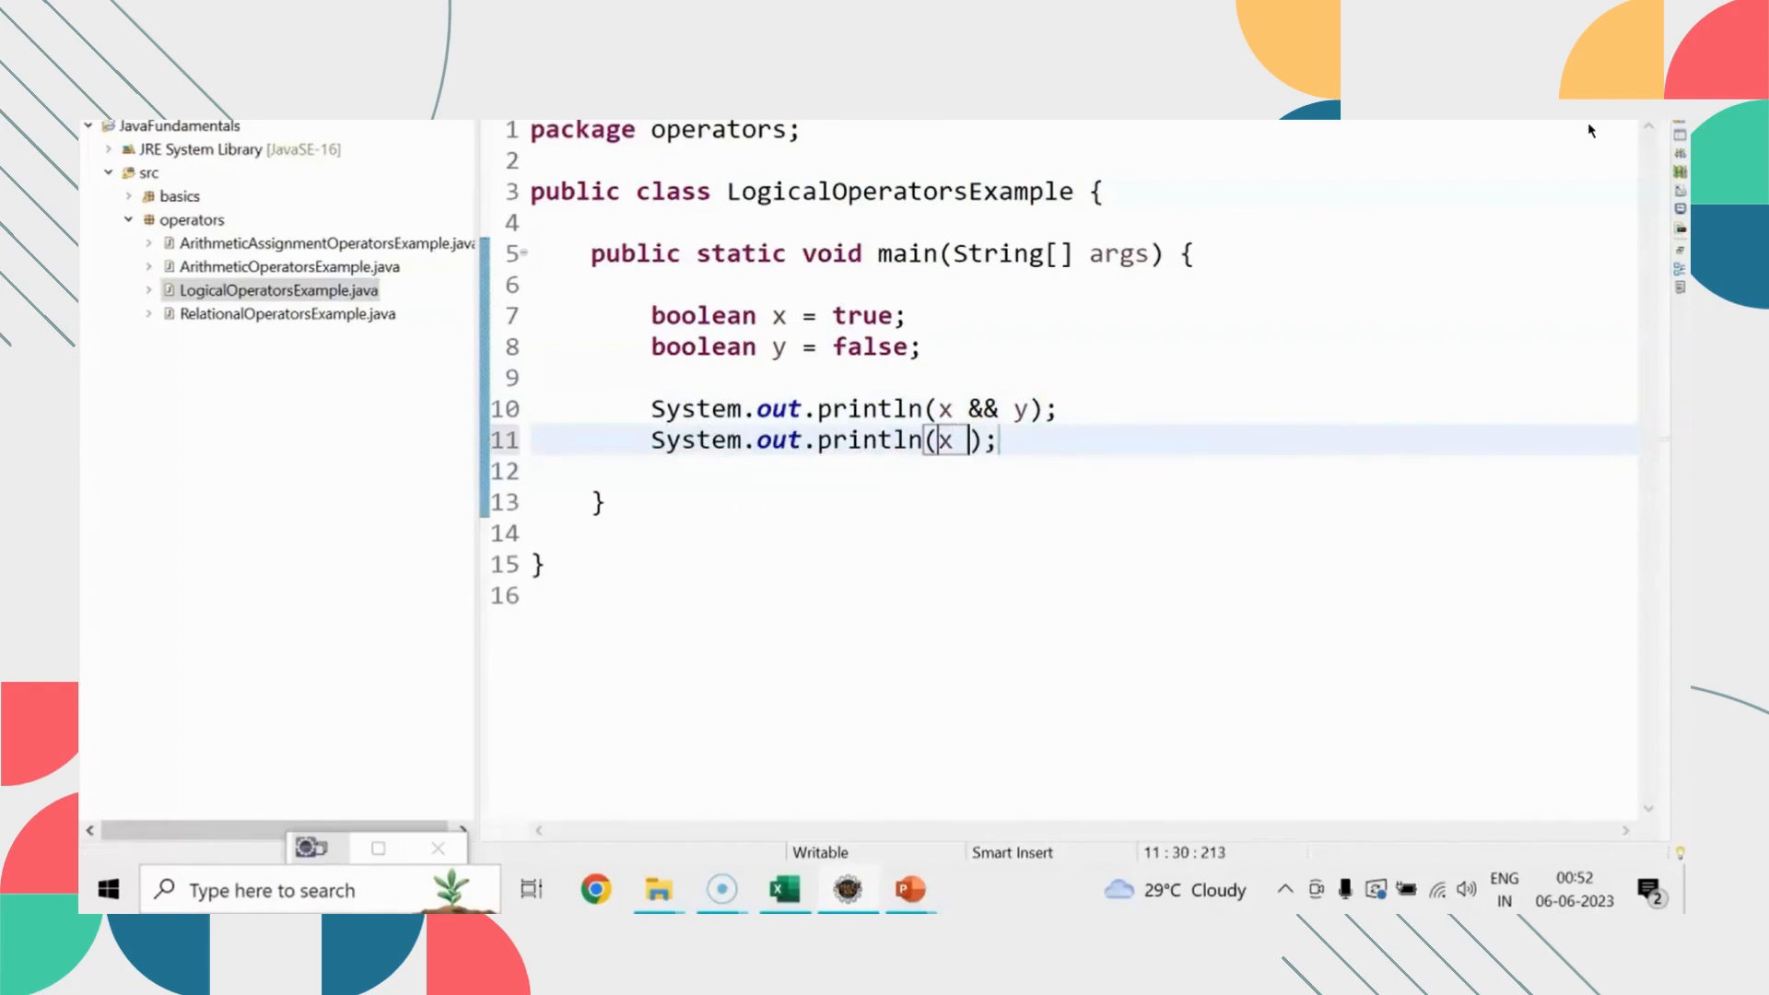
pyautogui.write('|| y')
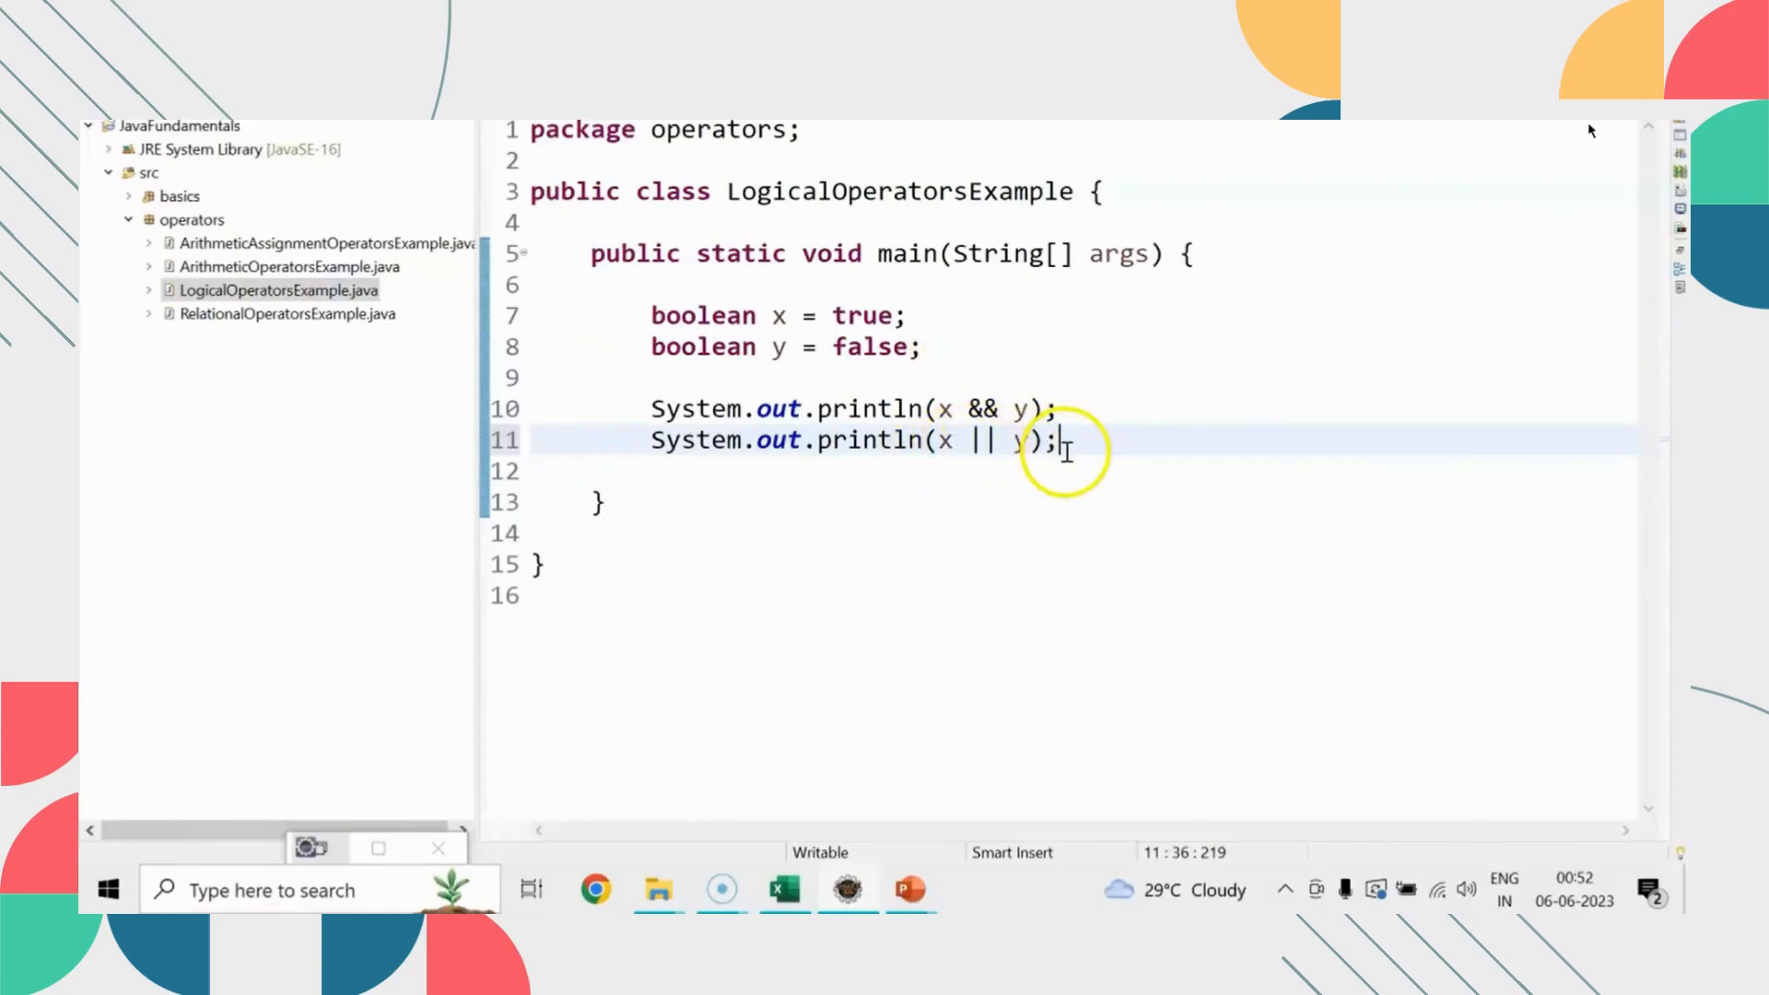
pyautogui.write('sysout')
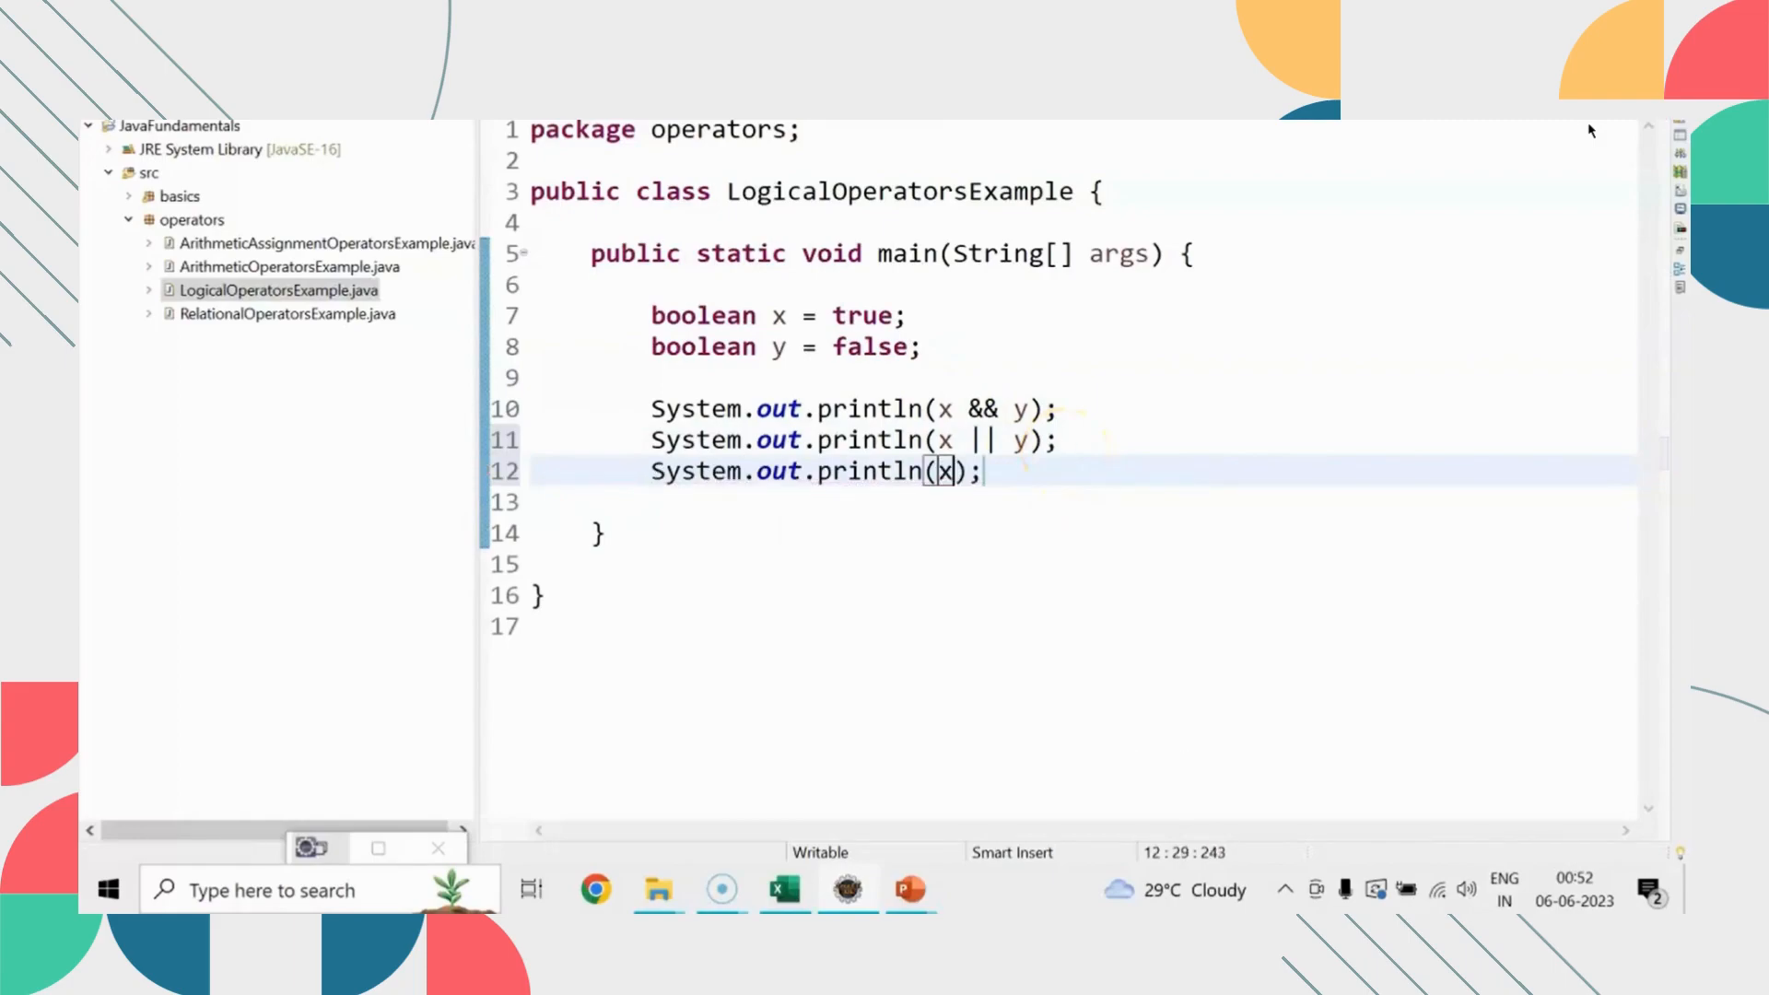
pyautogui.write('!')
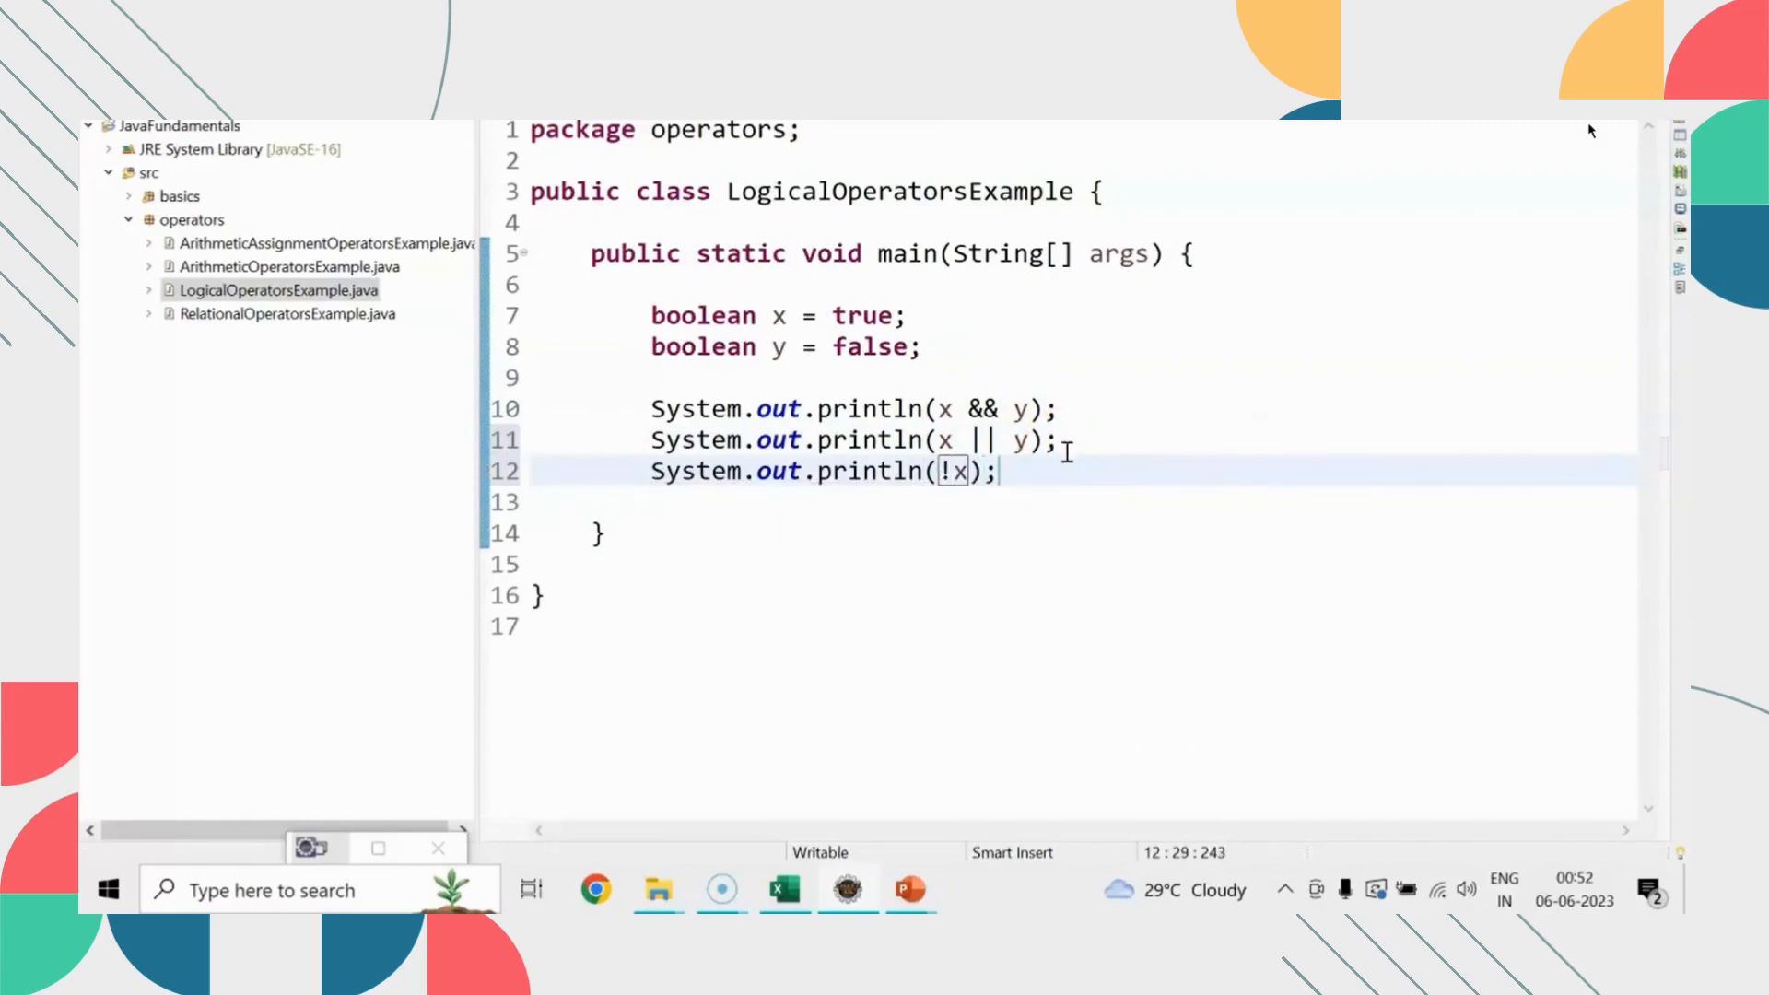
# - Run LogicalOperatorsExample as a Java Application from the editor's context menu
pyautogui.rightClick(959, 472)
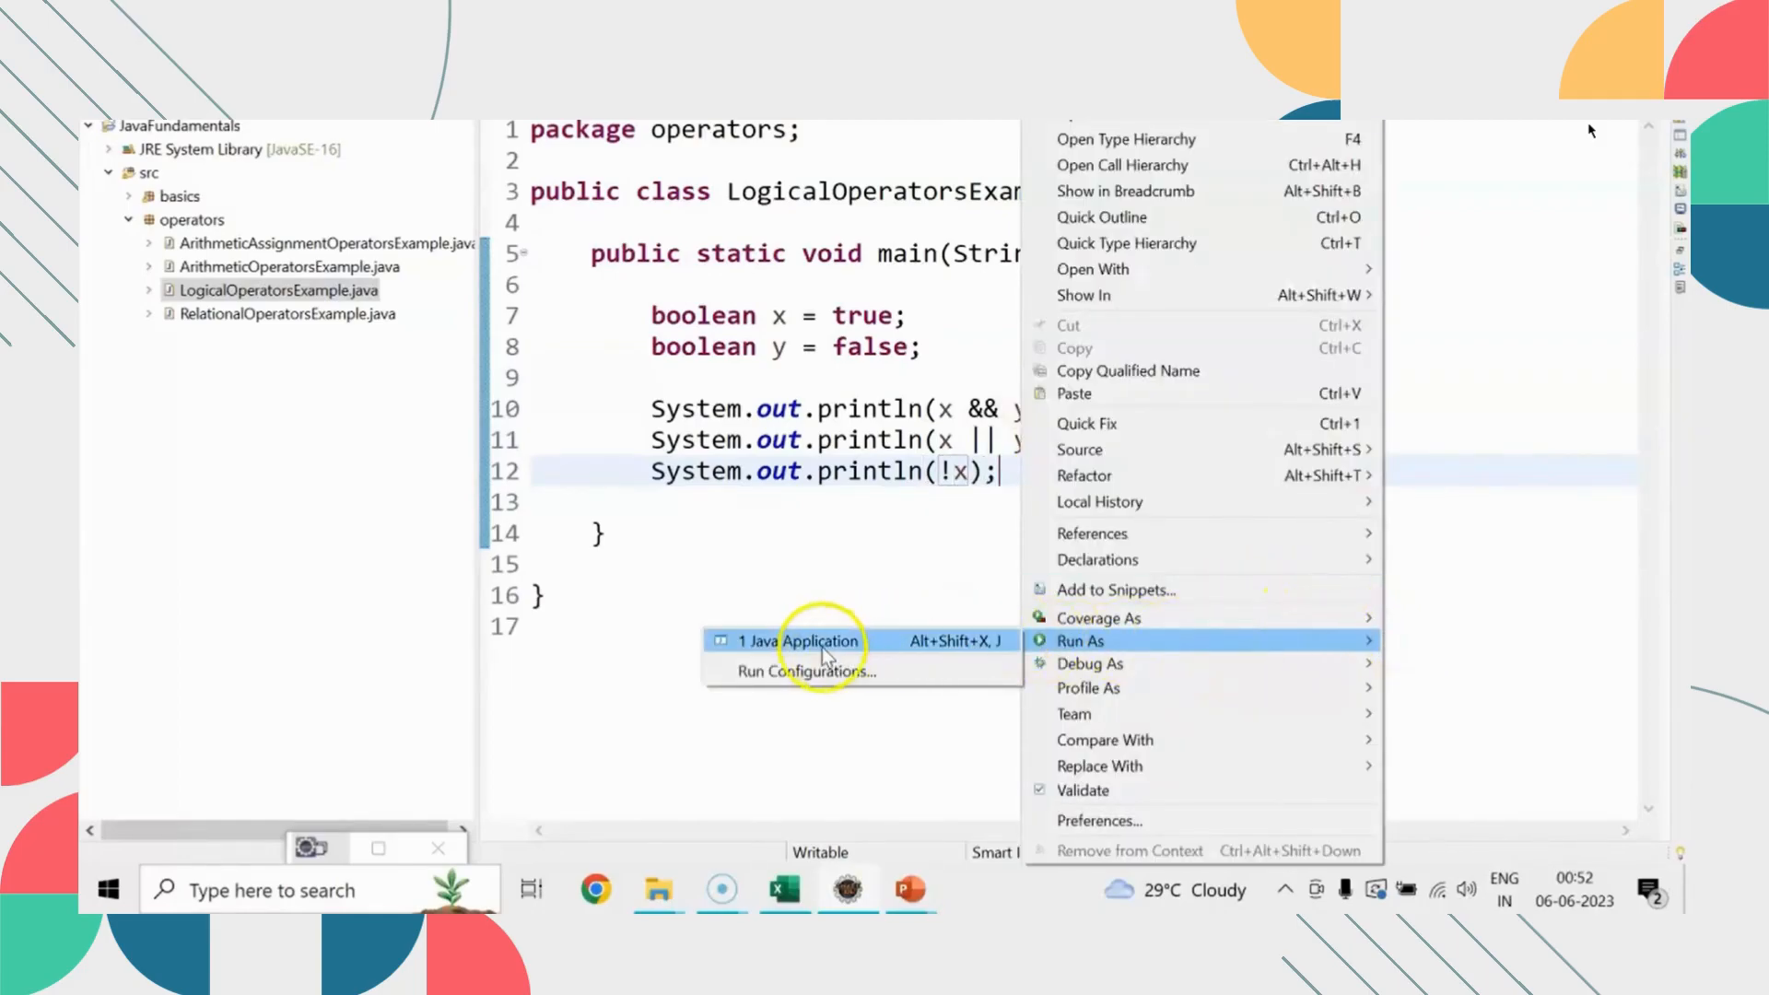
pyautogui.click(801, 641)
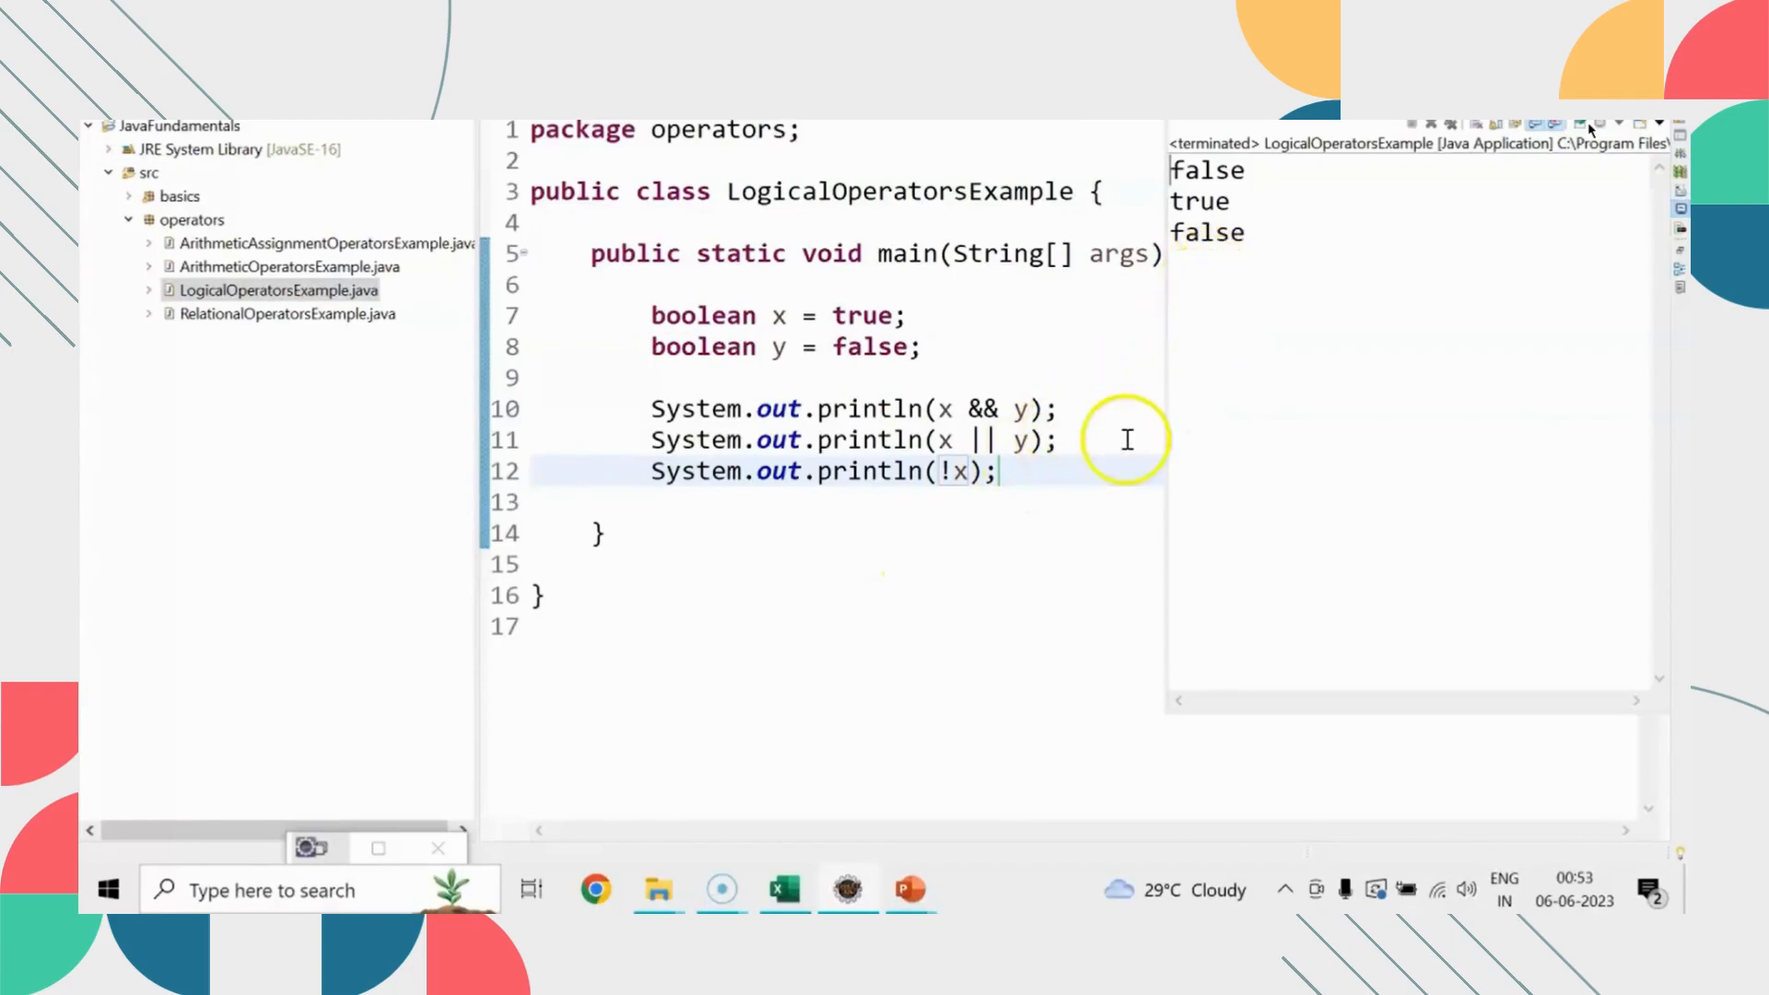
pyautogui.moveTo(965, 497)
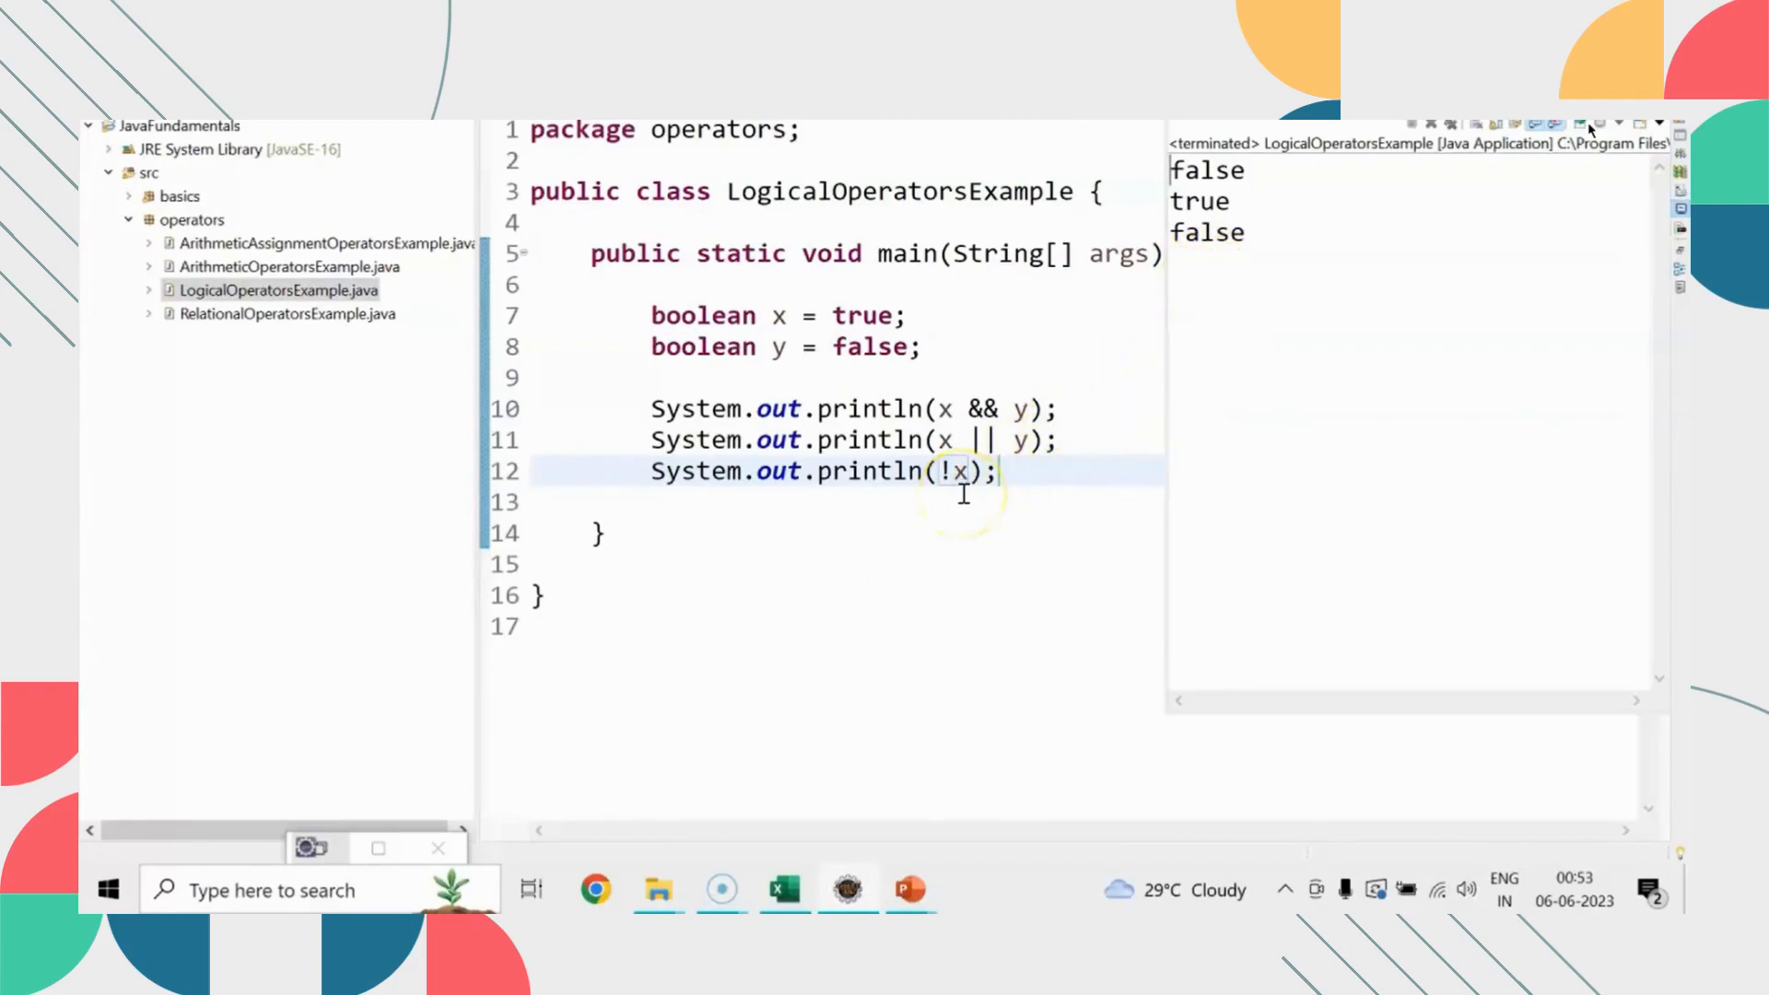